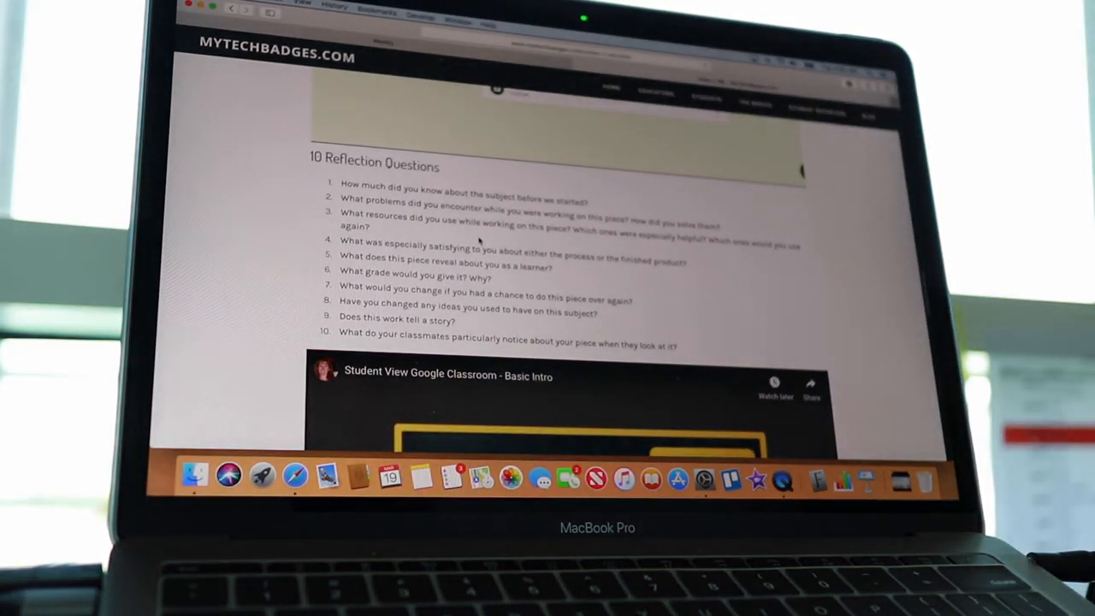
mouse_move(390, 175)
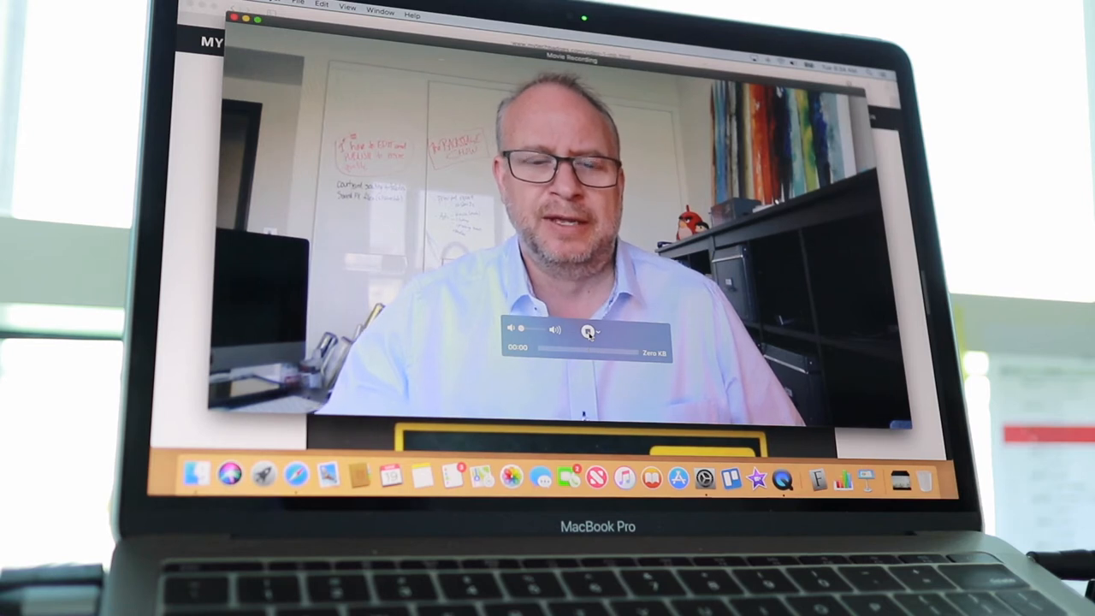
click(589, 332)
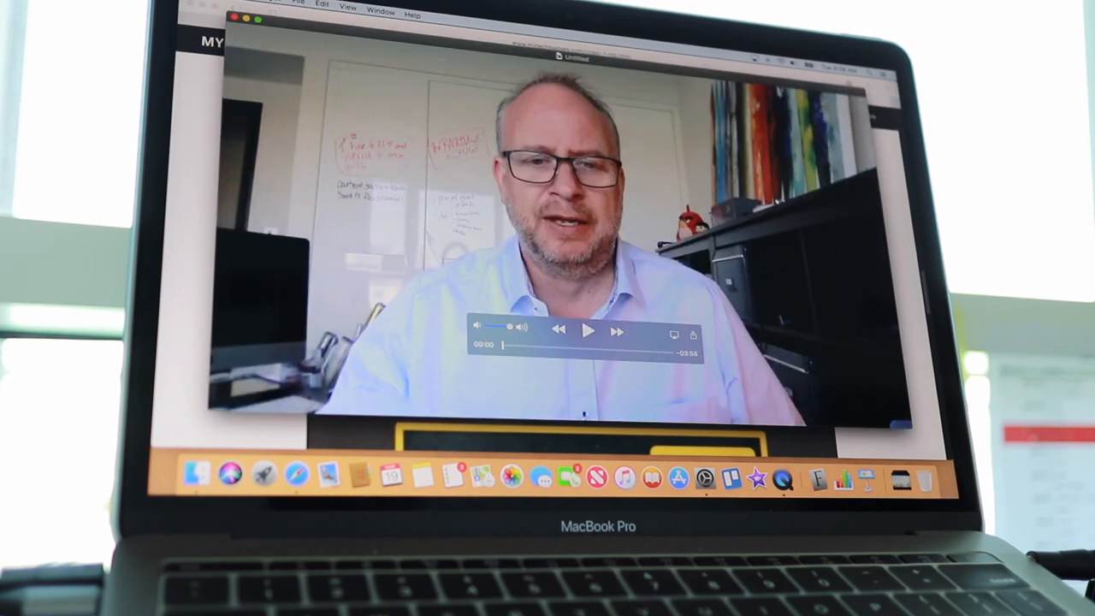
Stop the webcam recording so the untitled clip is ready to save
click(299, 7)
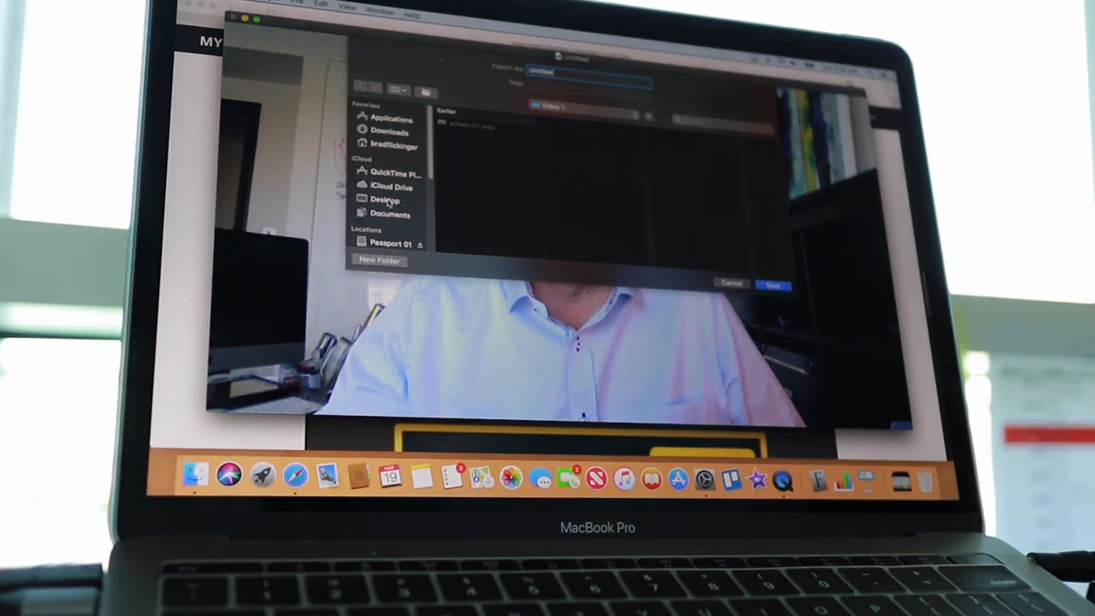
Choose Desktop under Favorites as the save location for the clip
click(384, 199)
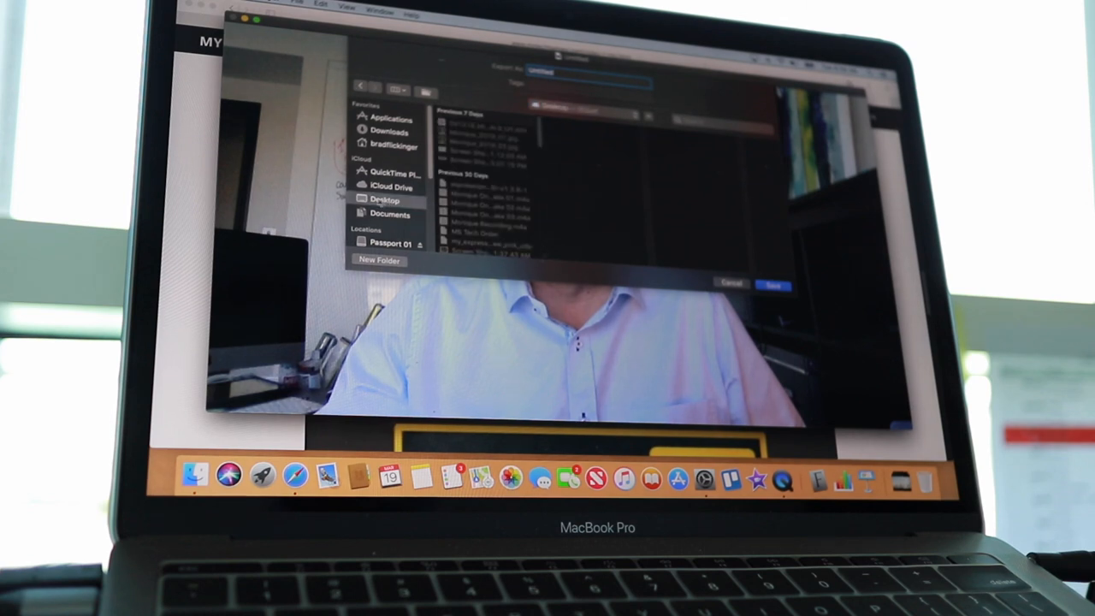